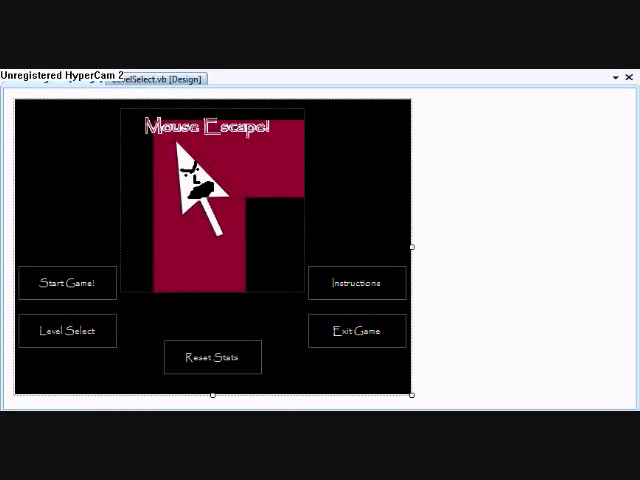
pyautogui.moveTo(575, 235)
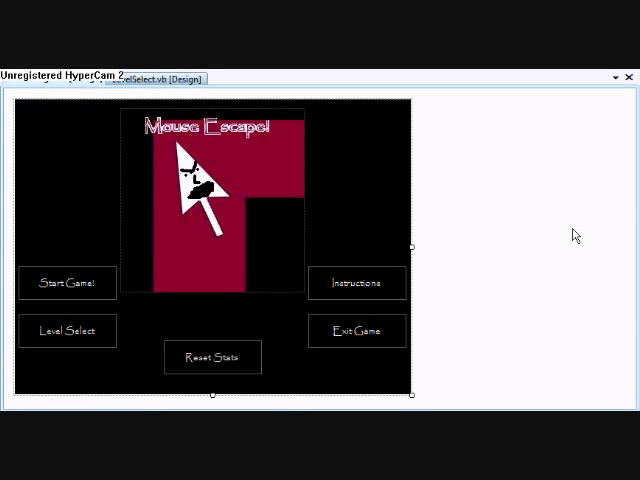
pyautogui.moveTo(532, 236)
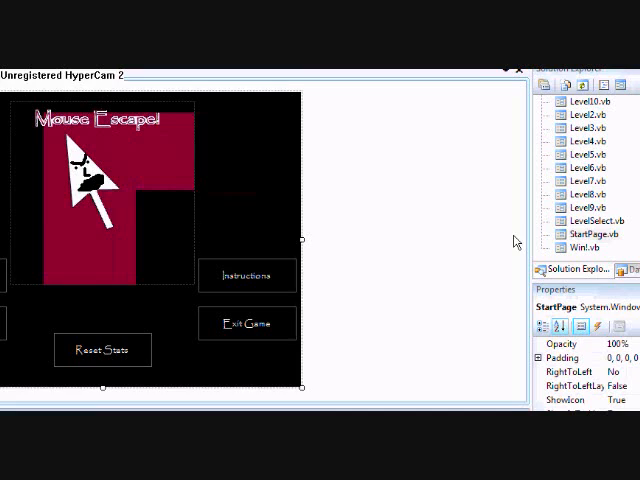
# Browse Solution Explorer, selecting the StartPage.vb, Level1.vb and LevelSelect.vb form files.
pyautogui.click(556, 247)
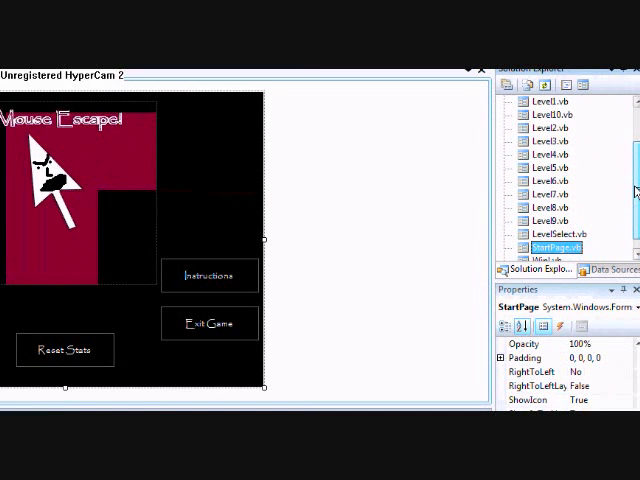
pyautogui.click(556, 233)
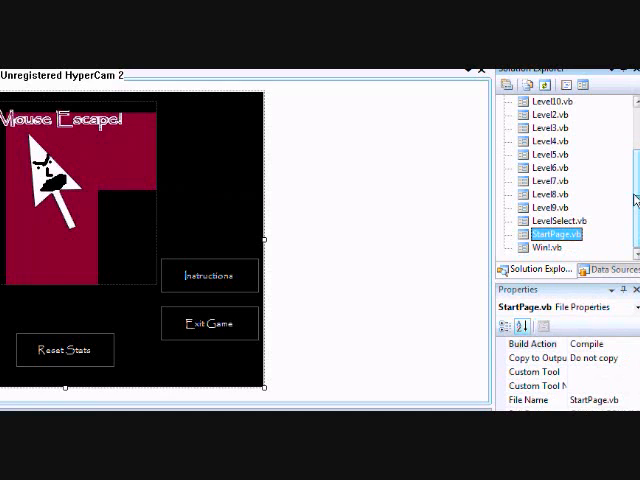
pyautogui.scroll(3)
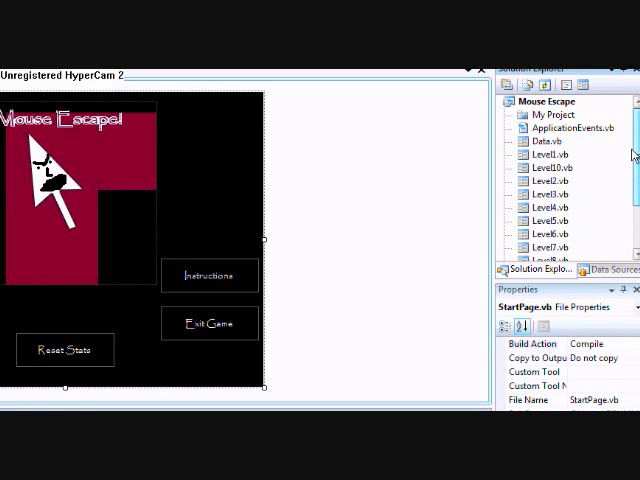
pyautogui.click(545, 154)
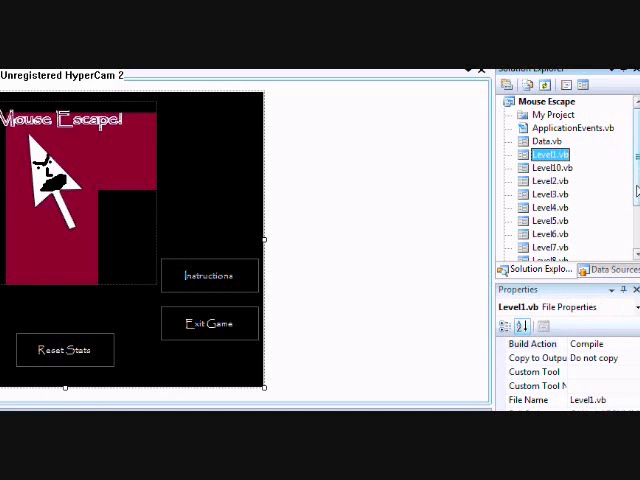
pyautogui.click(550, 220)
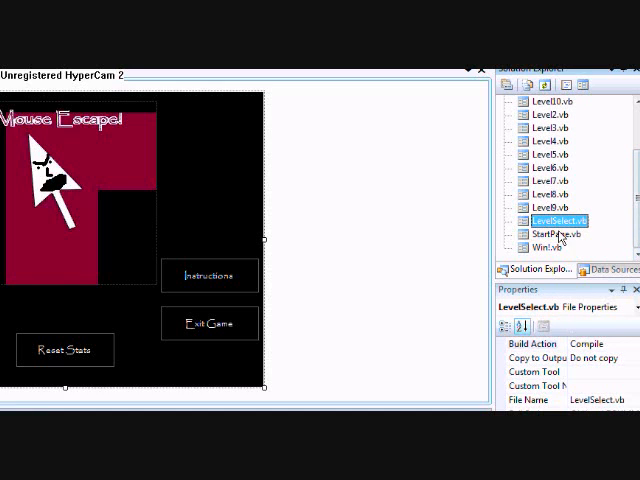
pyautogui.click(548, 247)
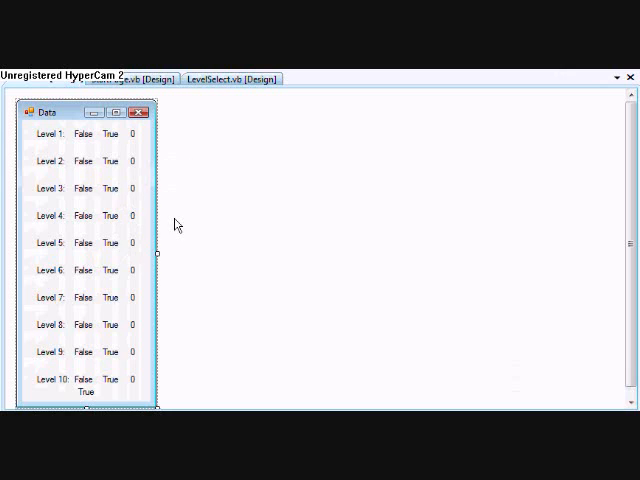
pyautogui.moveTo(151, 143)
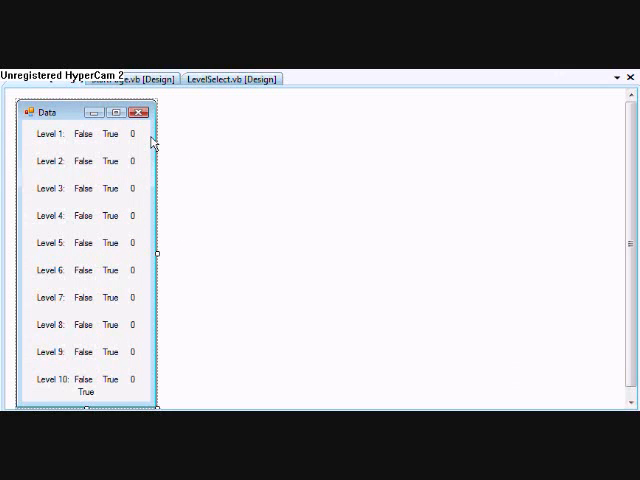
pyautogui.moveTo(162, 148)
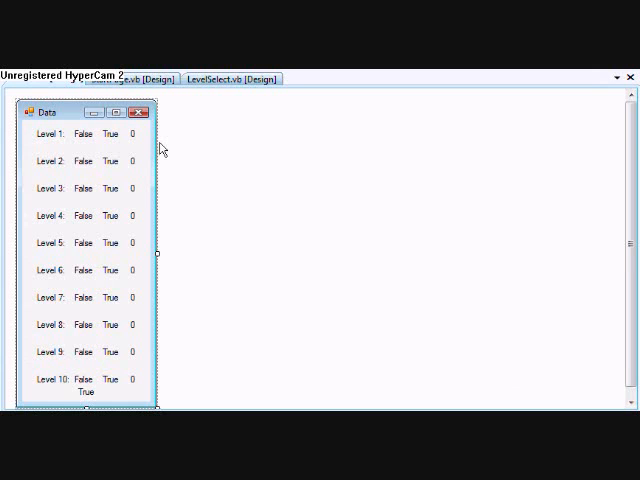
pyautogui.moveTo(115, 79)
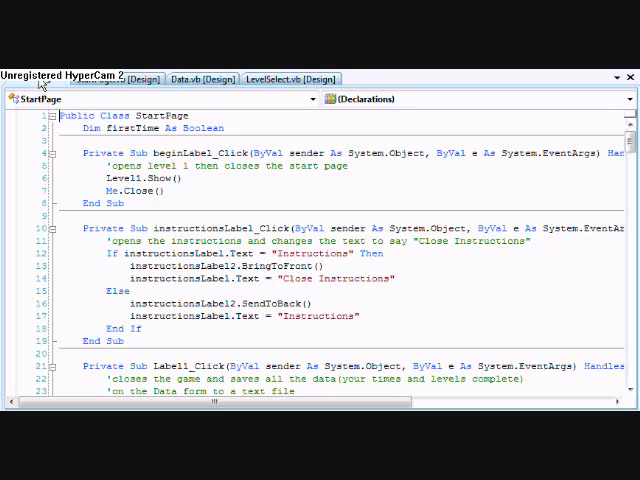
# Scroll through StartPage's data-loading, hover effect and stat reset code.
pyautogui.scroll(-3)
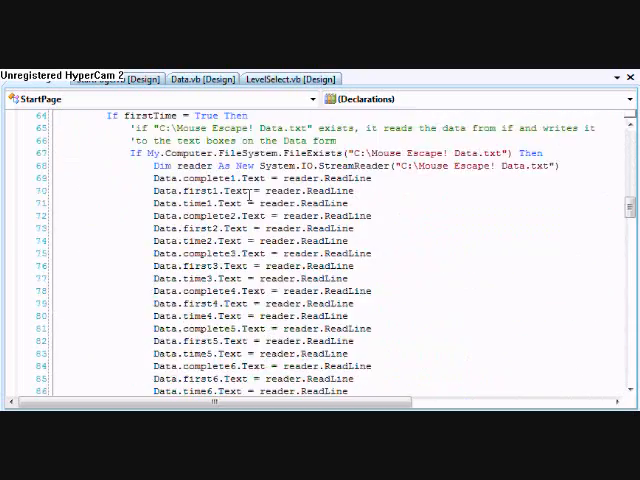
pyautogui.scroll(-3)
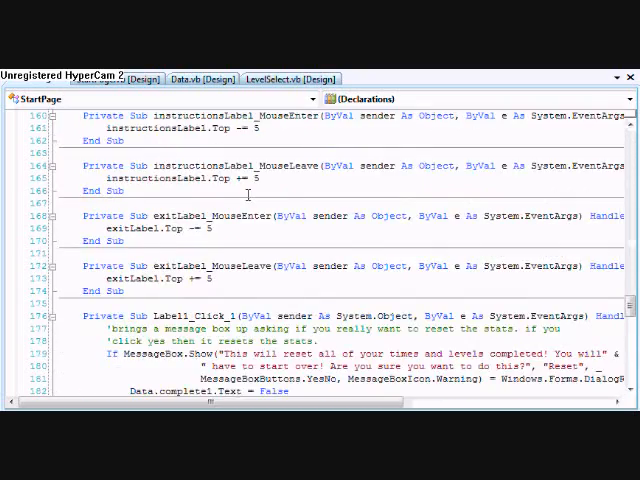
pyautogui.scroll(-3)
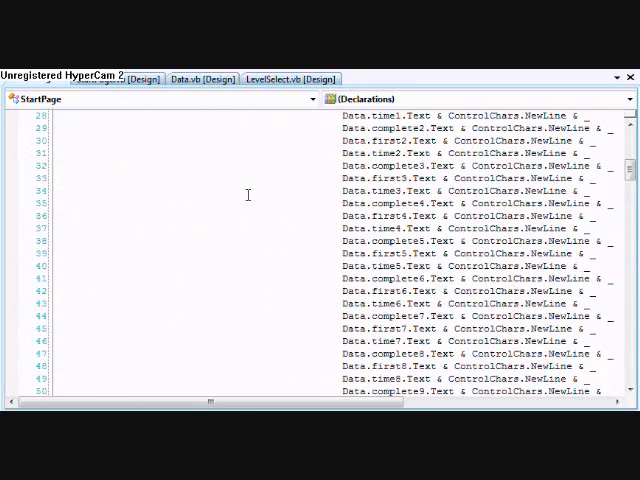
pyautogui.scroll(3)
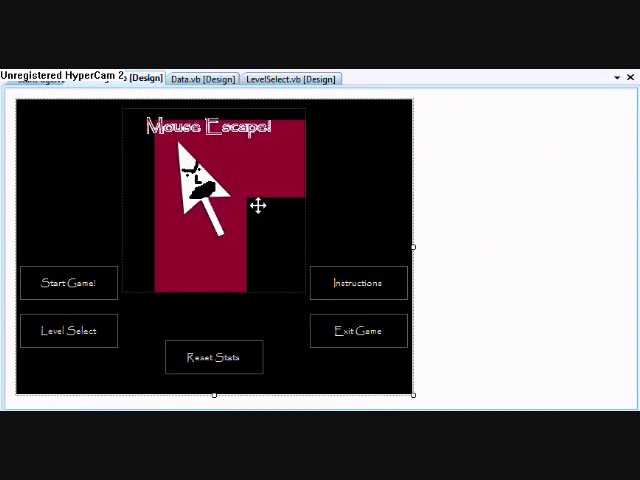
# Select the Level Select and Instructions labels on the StartPage designer.
pyautogui.click(214, 357)
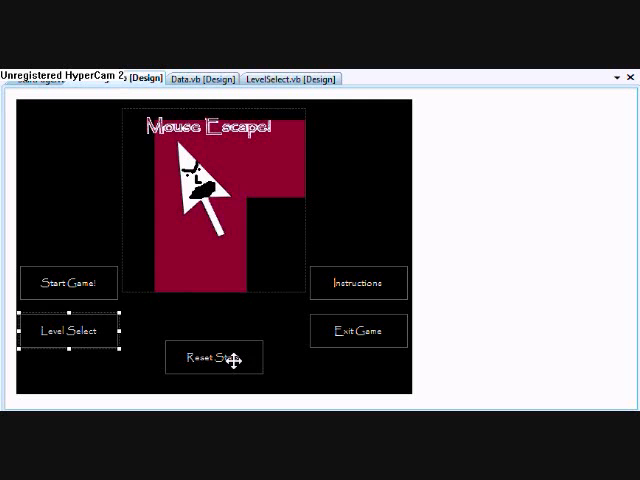
pyautogui.click(358, 283)
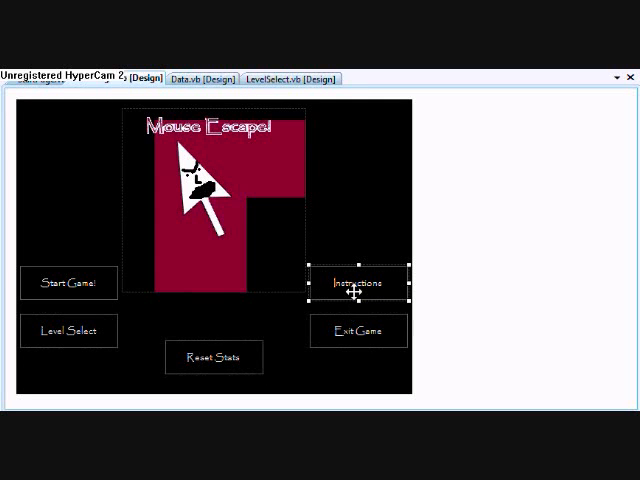
pyautogui.moveTo(277, 305)
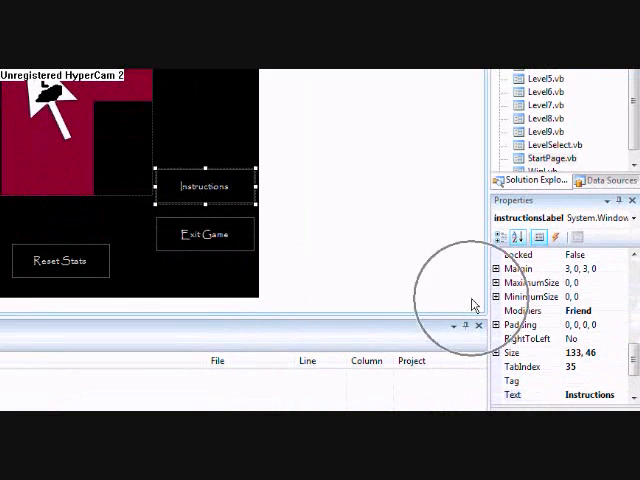
pyautogui.scroll(-3)
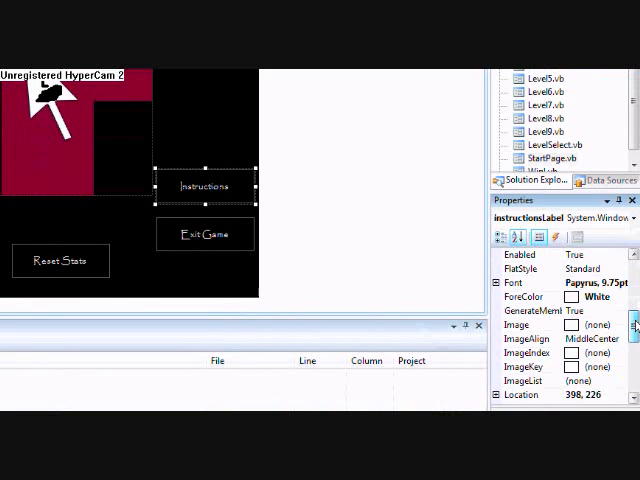
pyautogui.scroll(3)
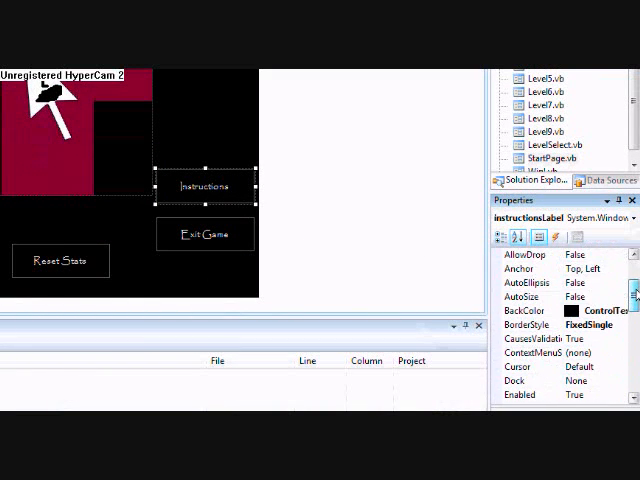
pyautogui.click(527, 324)
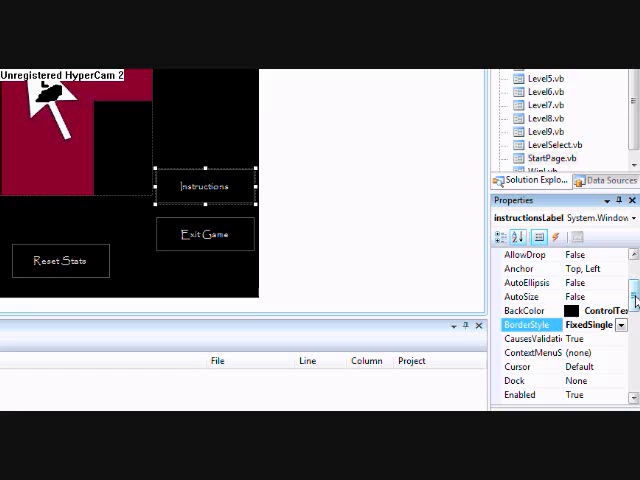
pyautogui.scroll(3)
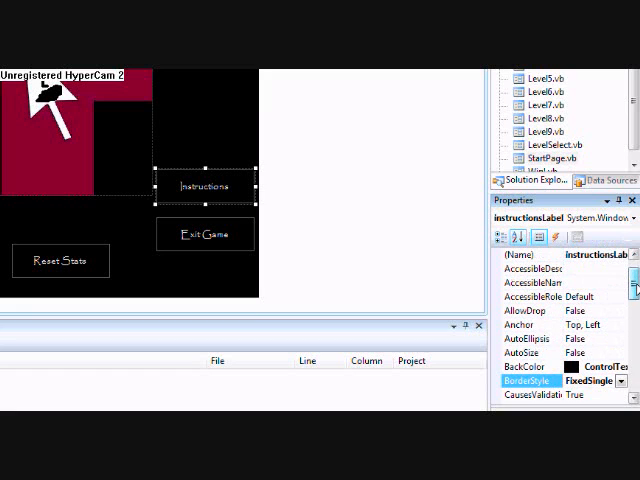
pyautogui.click(525, 352)
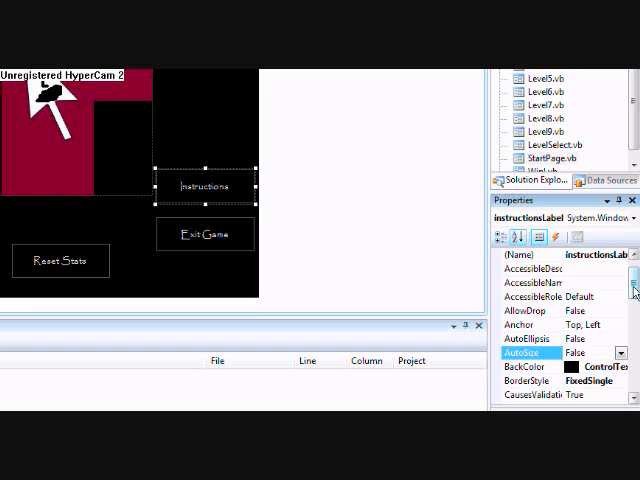
pyautogui.scroll(-3)
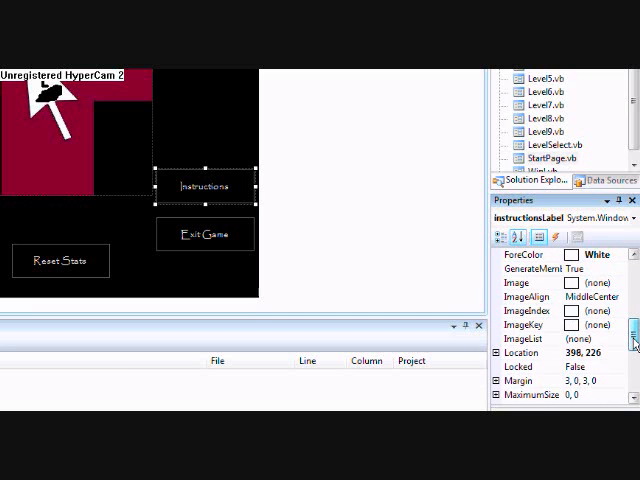
pyautogui.scroll(3)
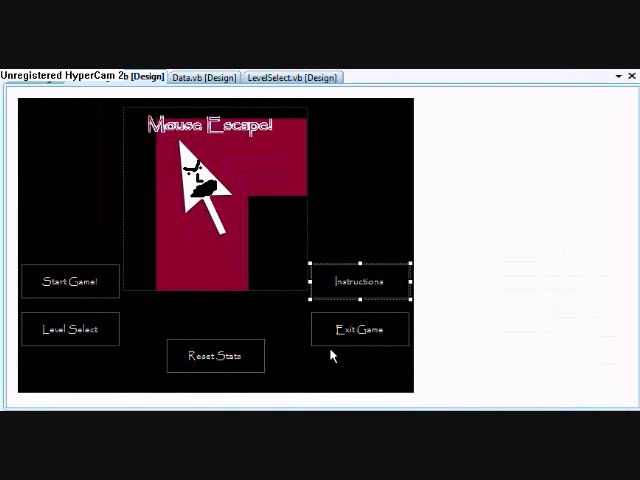
pyautogui.moveTo(113, 291)
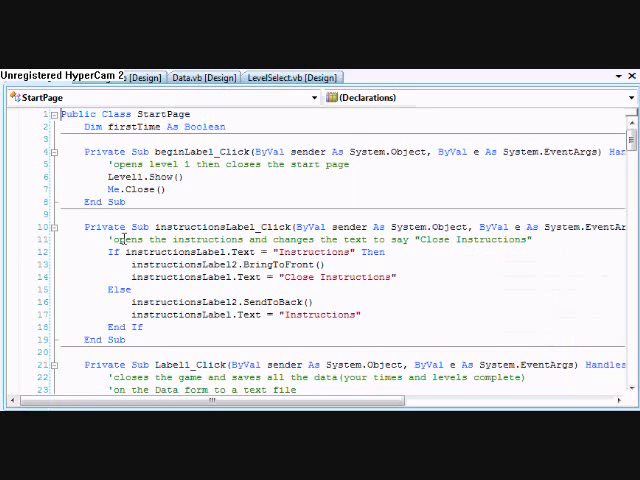
pyautogui.scroll(-3)
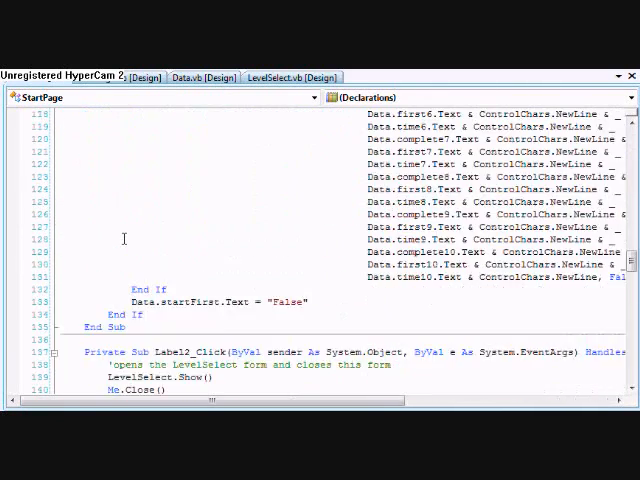
pyautogui.scroll(-3)
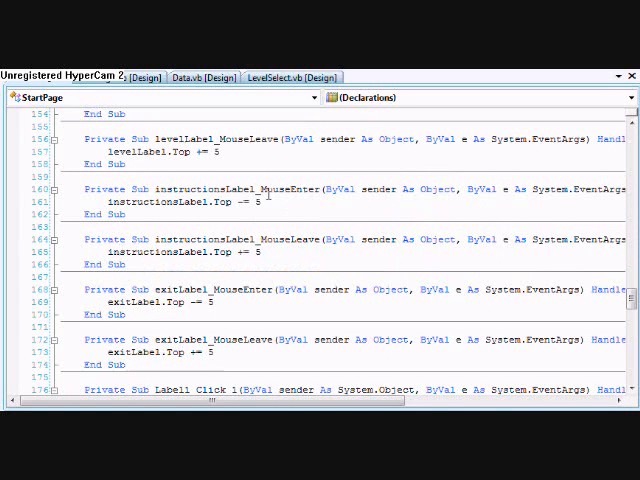
pyautogui.moveTo(258, 265)
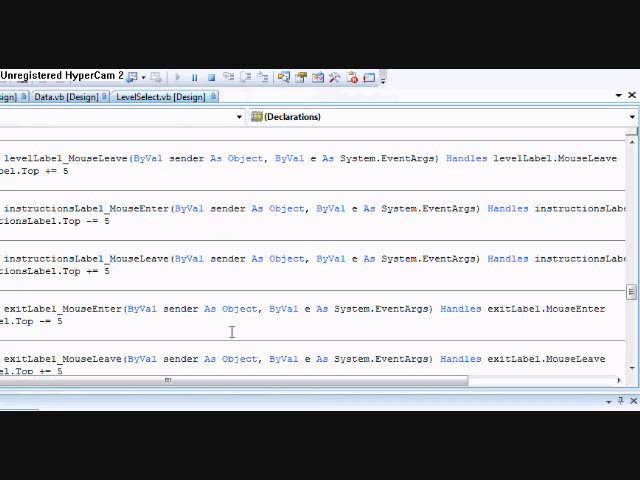
pyautogui.moveTo(180, 358)
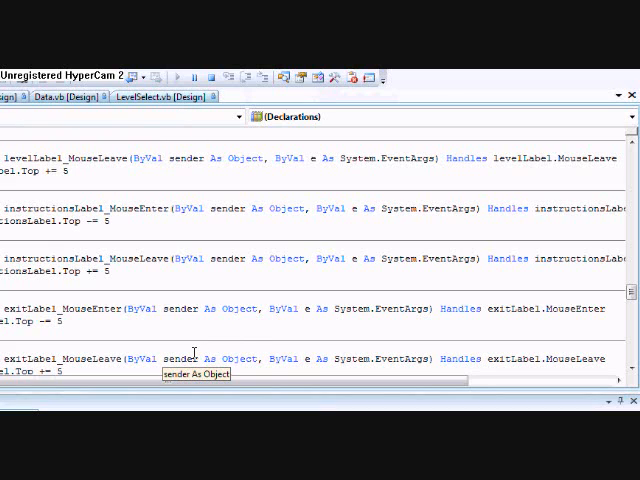
# Run the Mouse Escape project with Start Debugging.
pyautogui.click(177, 77)
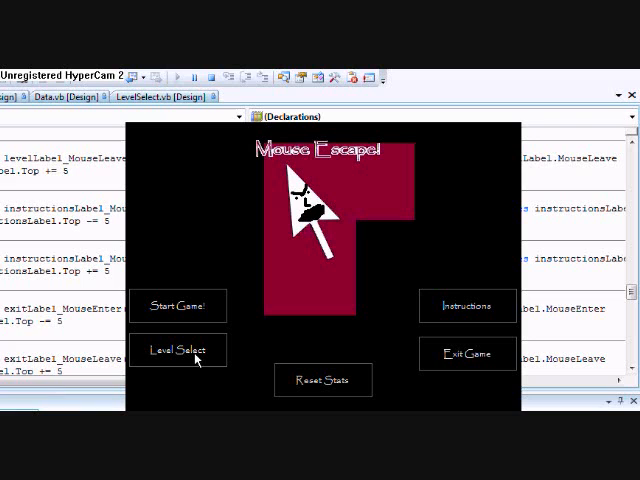
pyautogui.moveTo(240, 358)
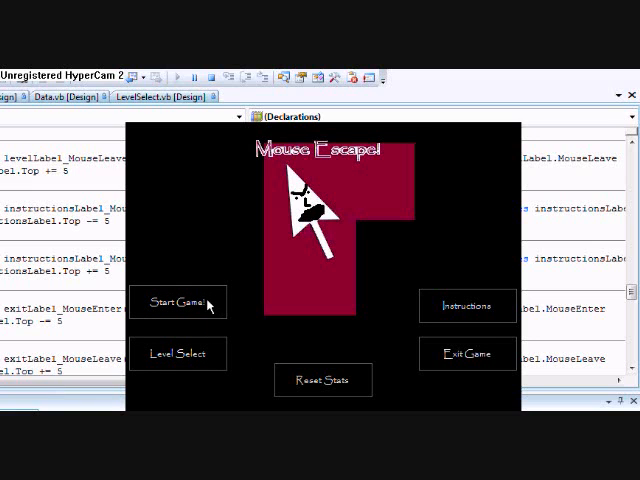
pyautogui.moveTo(422, 362)
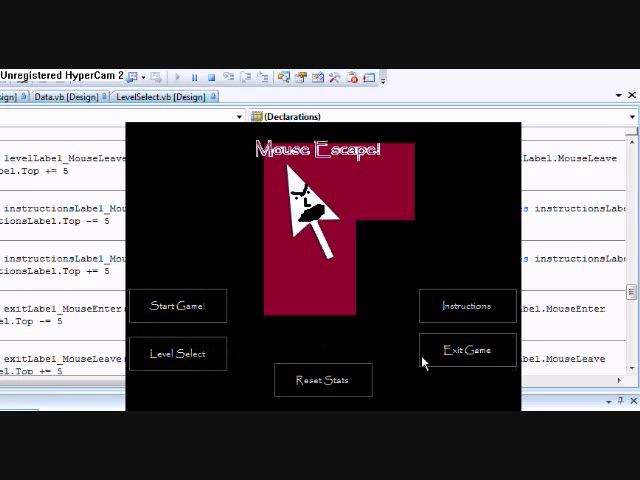
pyautogui.moveTo(383, 332)
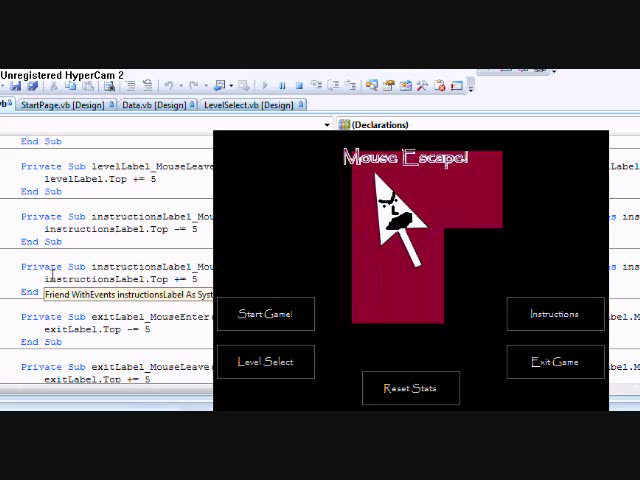
pyautogui.moveTo(290, 310)
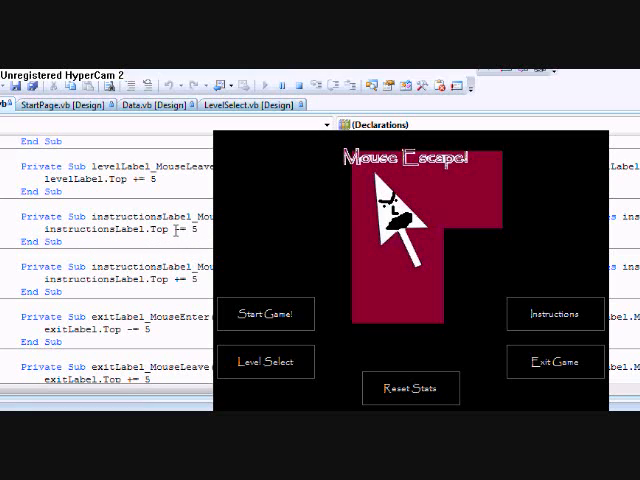
pyautogui.moveTo(216, 138)
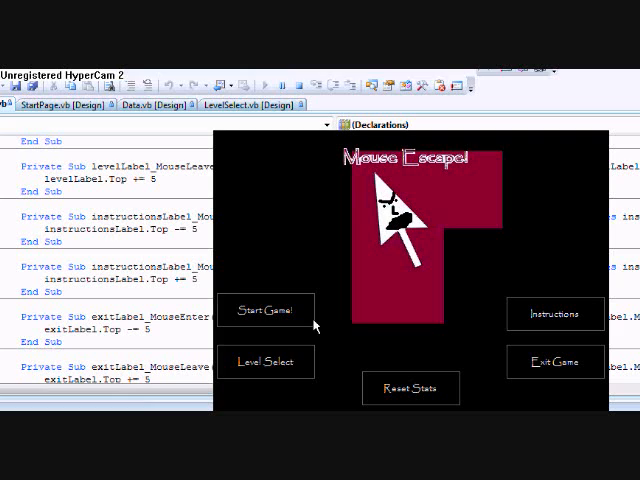
pyautogui.moveTo(326, 351)
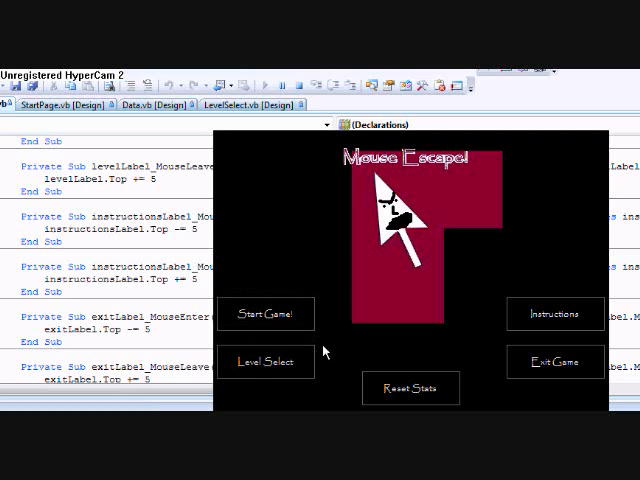
pyautogui.moveTo(330, 130)
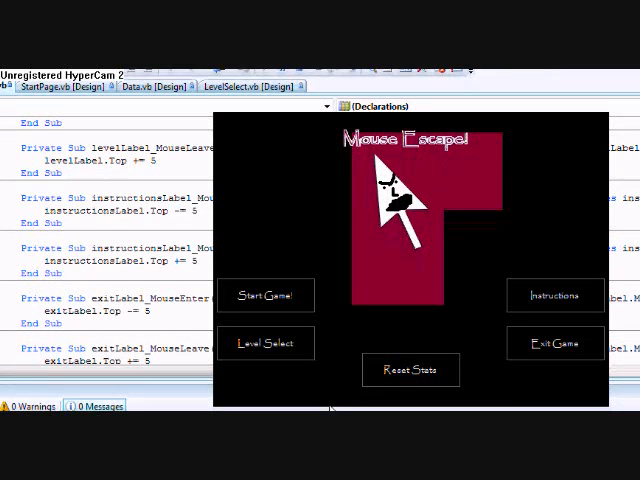
pyautogui.moveTo(345, 335)
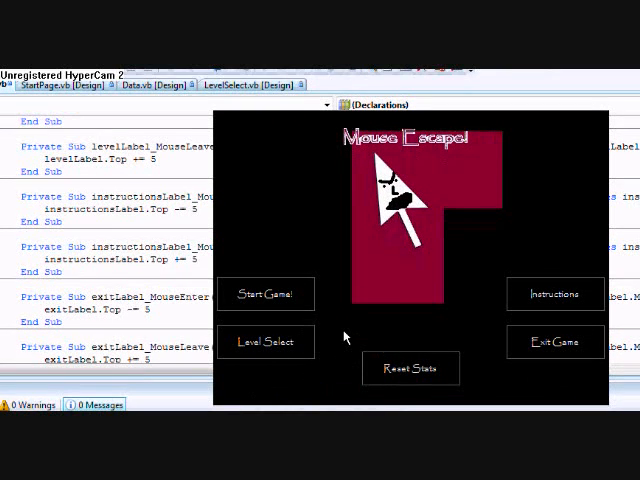
pyautogui.moveTo(480, 337)
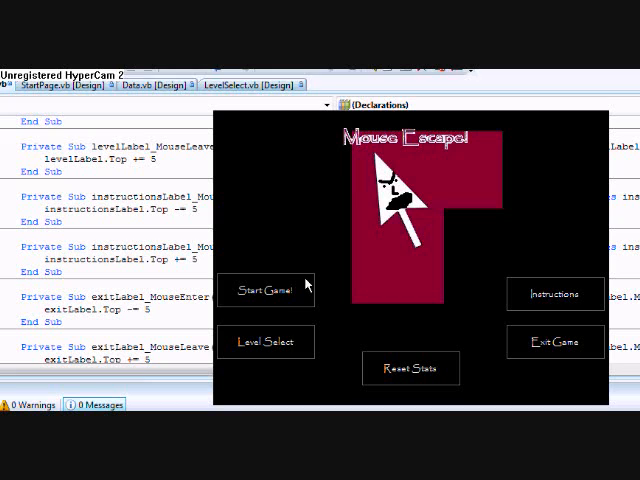
pyautogui.moveTo(515, 300)
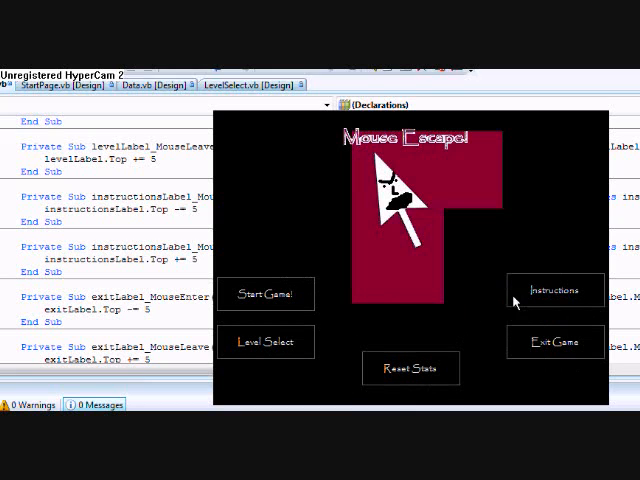
pyautogui.moveTo(530, 295)
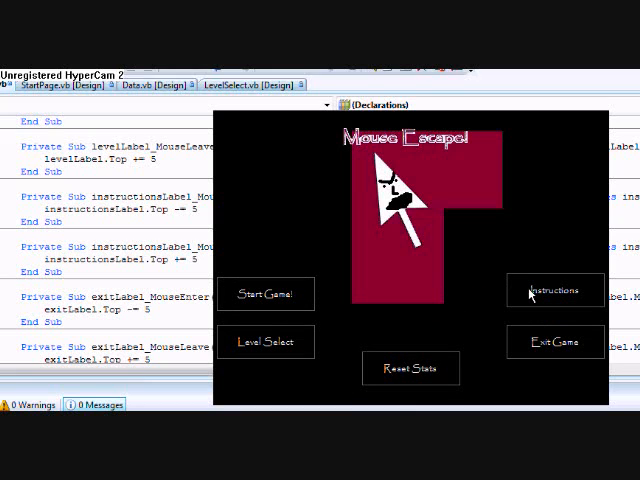
# Show the game's instructions text, then close it with Close Instructions.
pyautogui.click(554, 290)
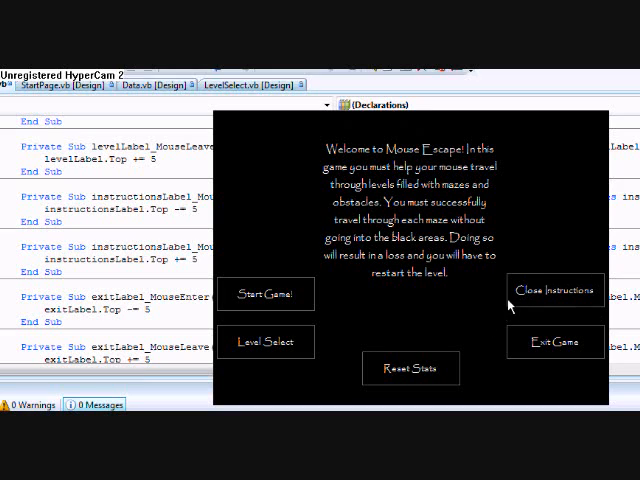
pyautogui.moveTo(465, 240)
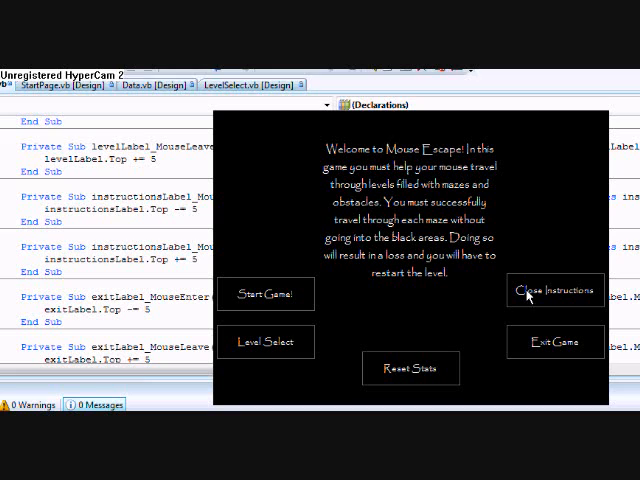
pyautogui.moveTo(528, 300)
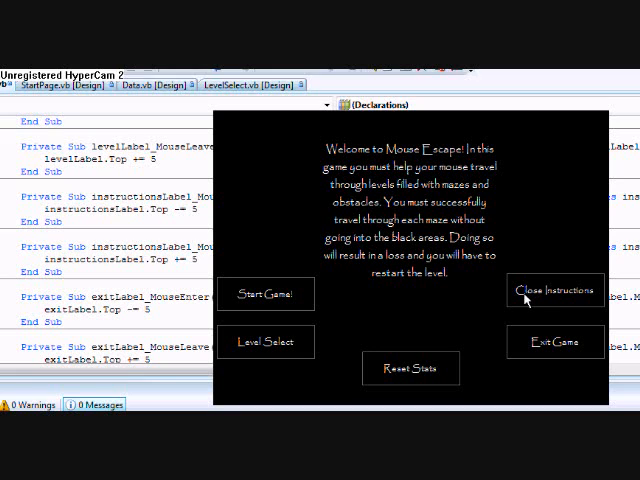
pyautogui.click(554, 290)
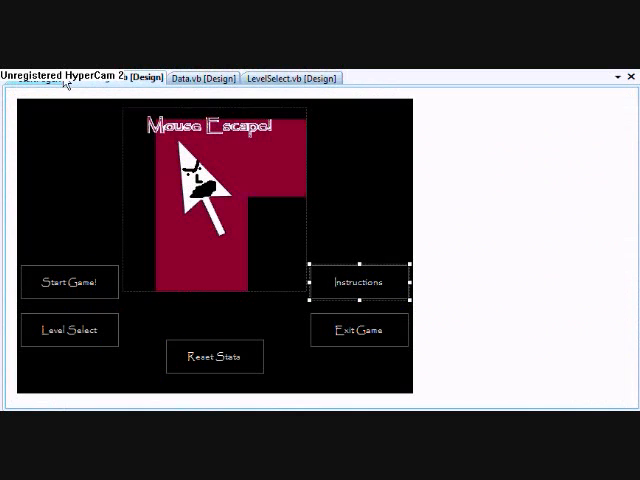
pyautogui.moveTo(358, 281)
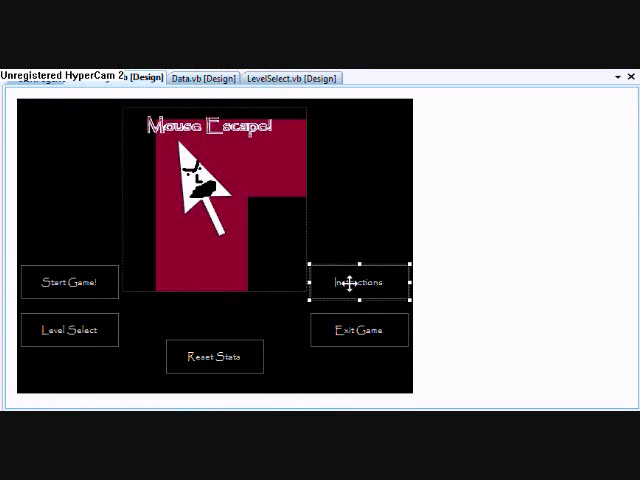
pyautogui.doubleClick(359, 281)
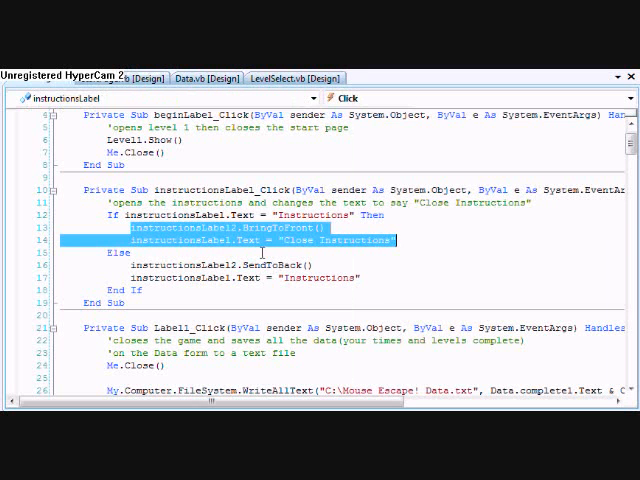
pyautogui.click(290, 240)
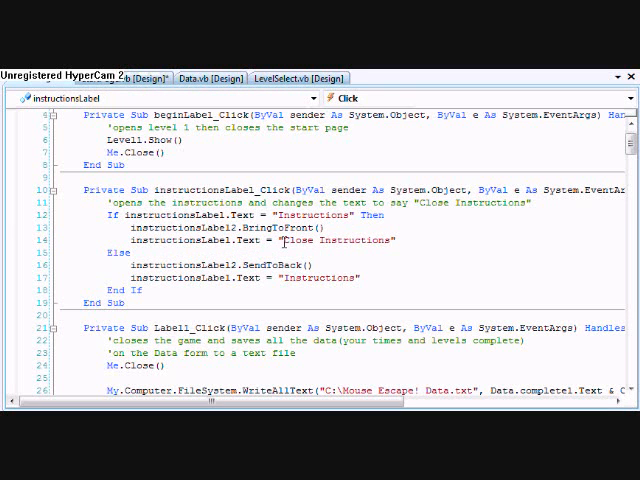
pyautogui.doubleClick(340, 240)
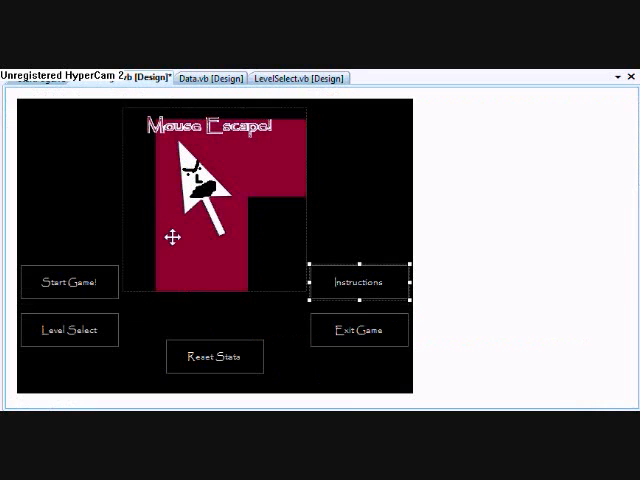
pyautogui.moveTo(193, 370)
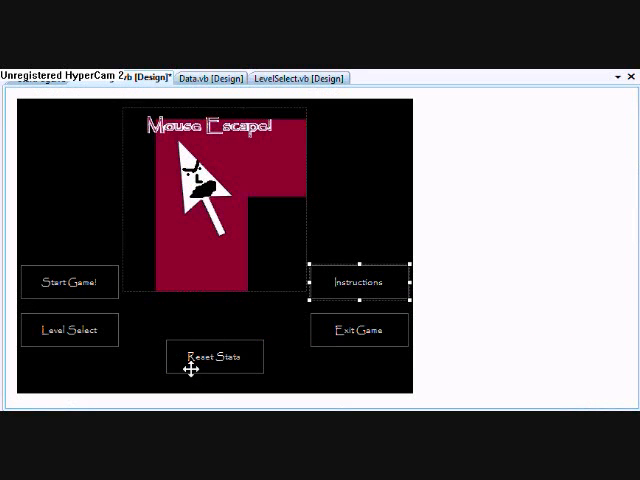
pyautogui.click(213, 357)
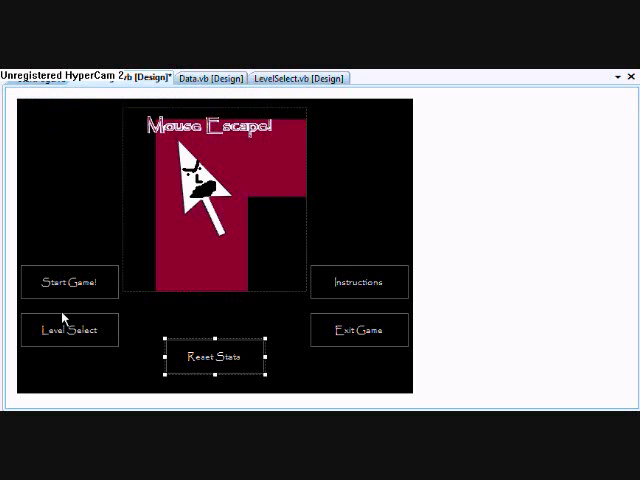
pyautogui.moveTo(63, 93)
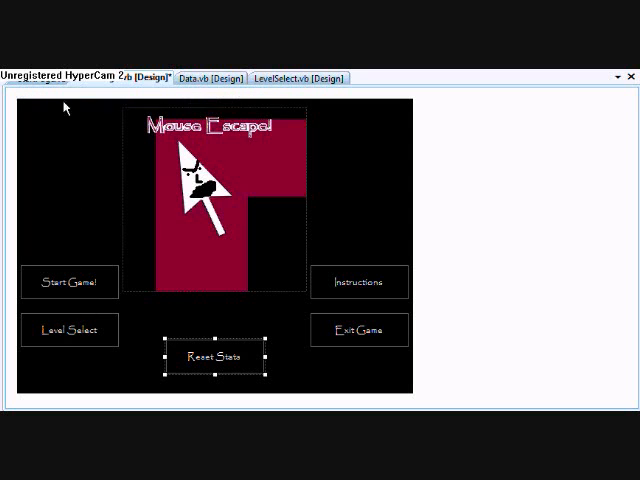
# Select Start Game, then open the Level Select label's Click handler code.
pyautogui.click(69, 282)
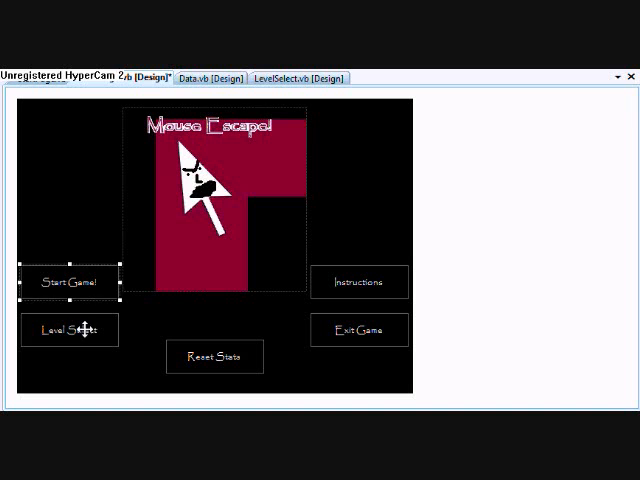
pyautogui.click(69, 330)
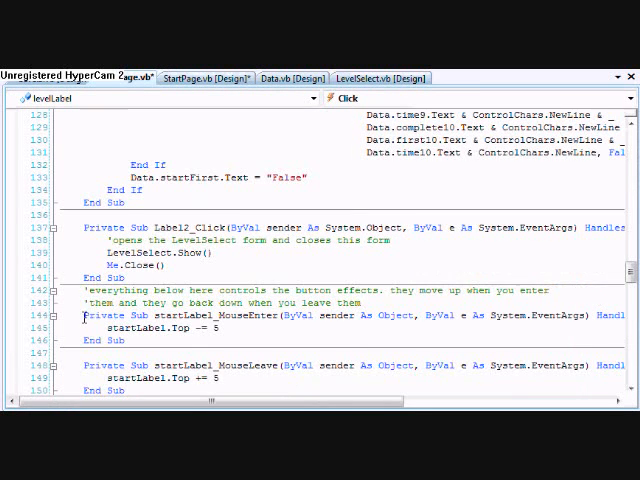
# In Label2_Click, try replacing Me with StartPage on the Close line, then restore Me.
pyautogui.scroll(-3)
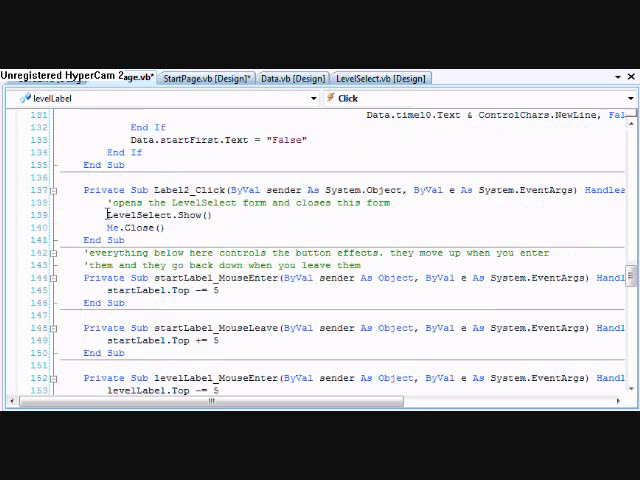
pyautogui.doubleClick(150, 218)
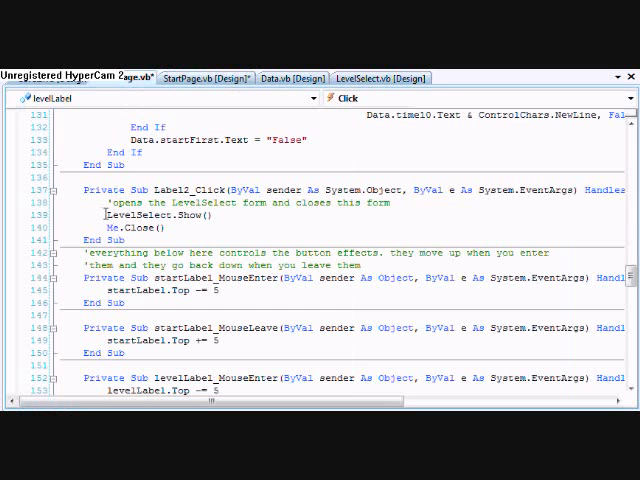
pyautogui.doubleClick(135, 215)
pyautogui.write('t')
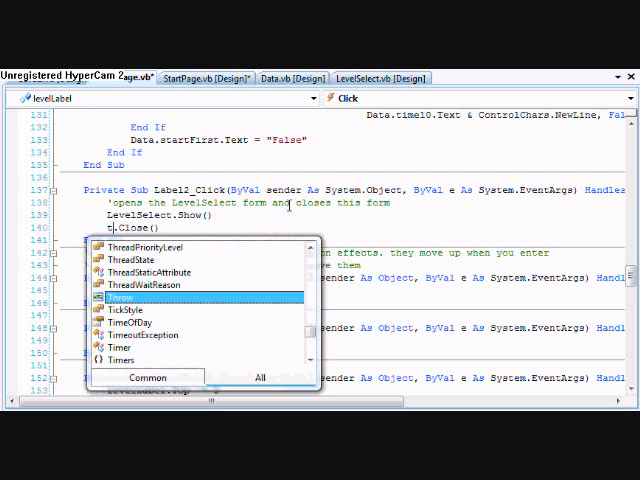
pyautogui.write('StartPage')
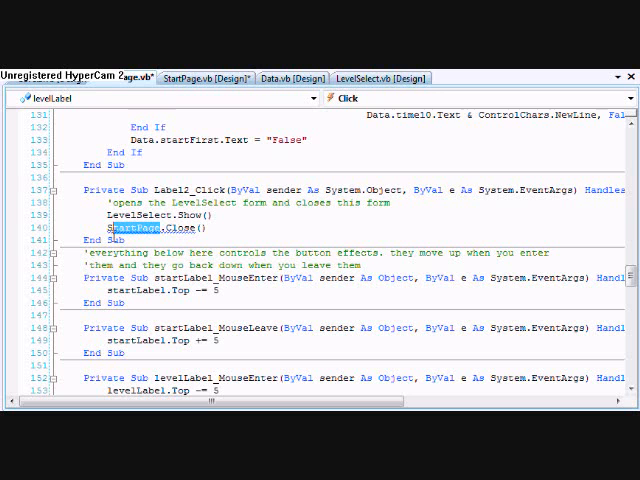
pyautogui.write('Me')
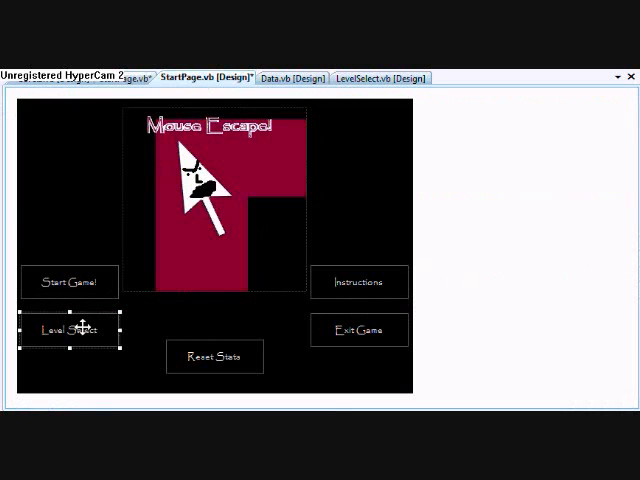
# Close the Level1 design tab and select the Level 1 preview box on LevelSelect.
pyautogui.click(383, 77)
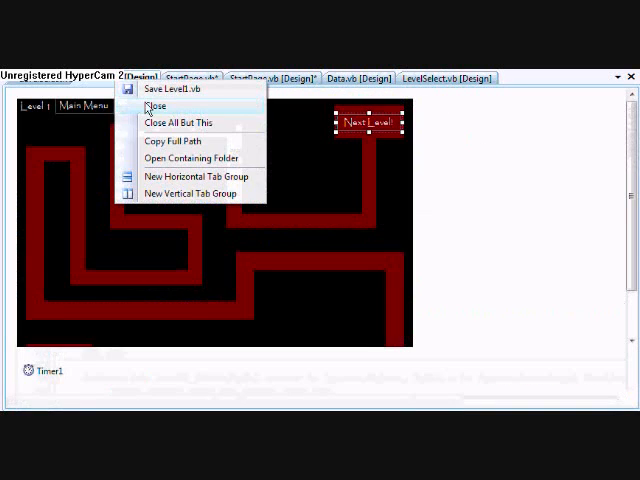
pyautogui.click(157, 106)
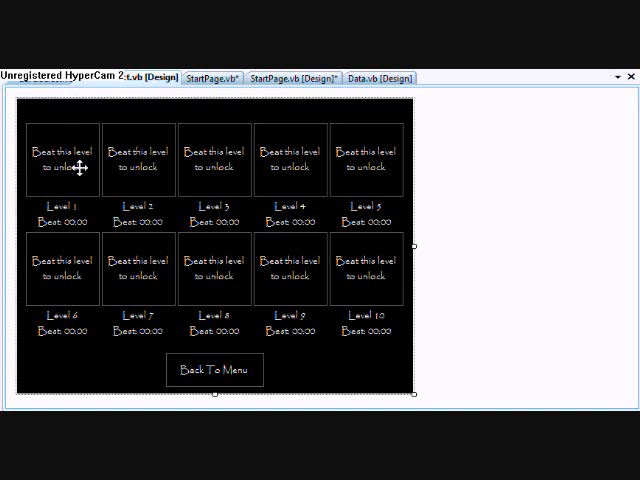
pyautogui.click(368, 158)
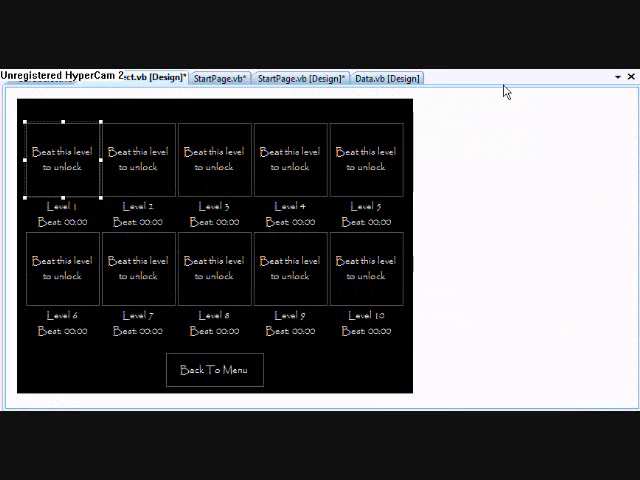
pyautogui.click(386, 77)
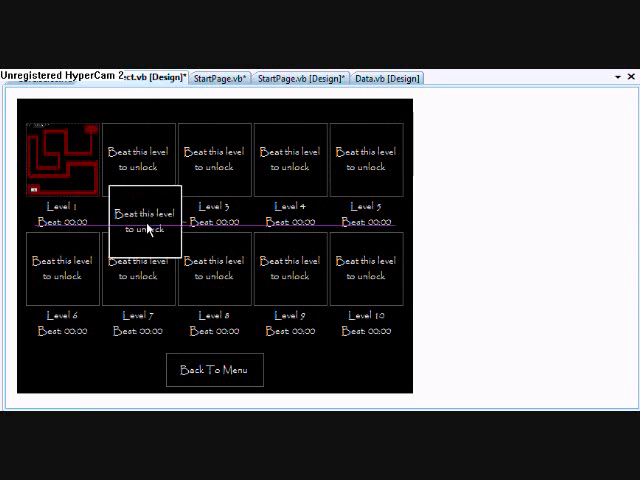
pyautogui.click(62, 160)
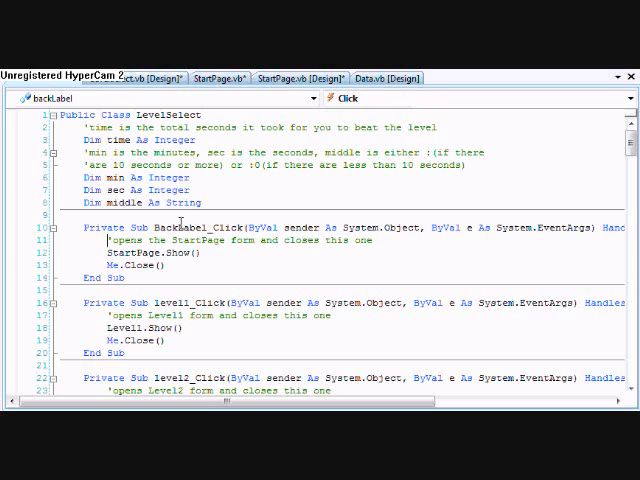
pyautogui.scroll(-3)
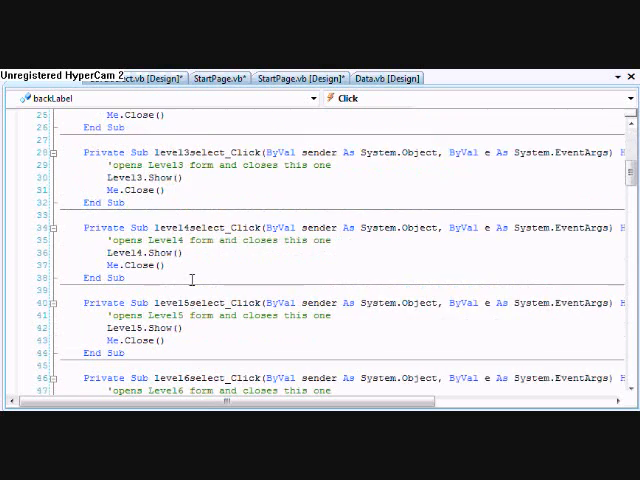
pyautogui.scroll(-3)
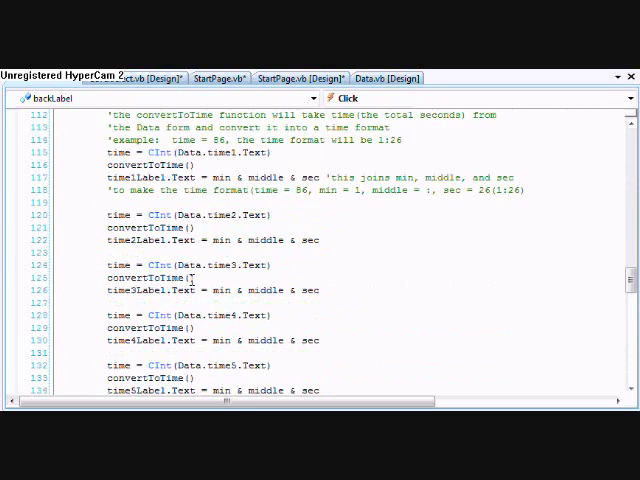
pyautogui.scroll(-3)
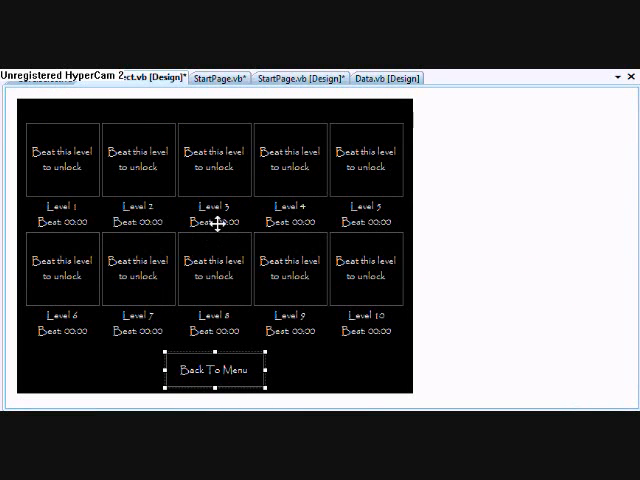
pyautogui.moveTo(385, 78)
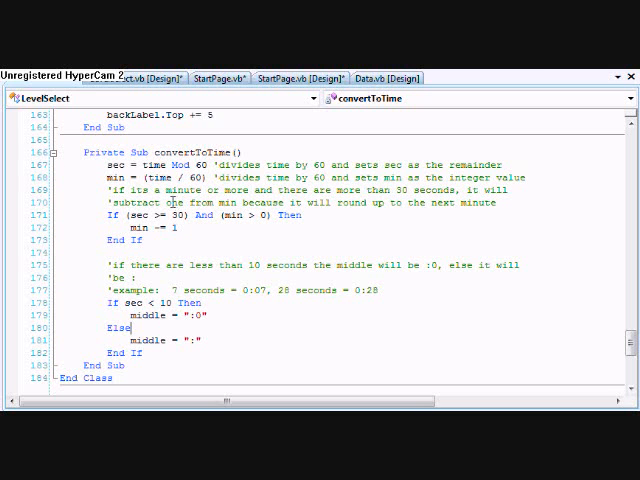
# Review LevelSelect.vb's comments and convertToTime calculation, then return to its designer.
pyautogui.scroll(3)
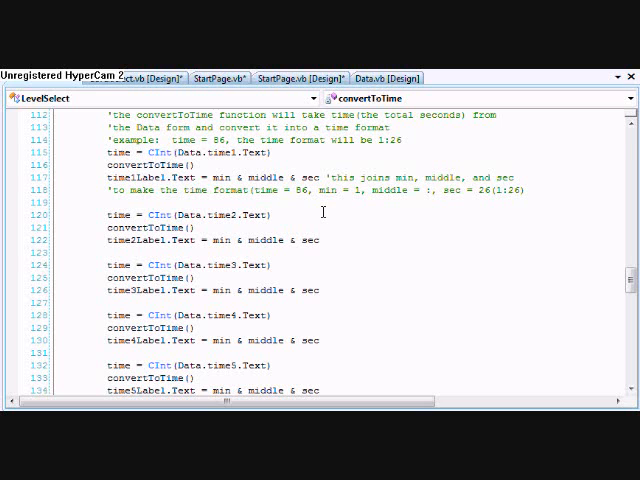
pyautogui.scroll(3)
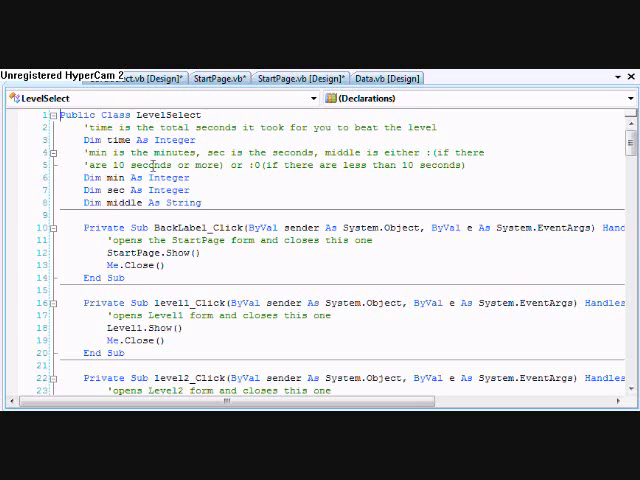
pyautogui.doubleClick(258, 165)
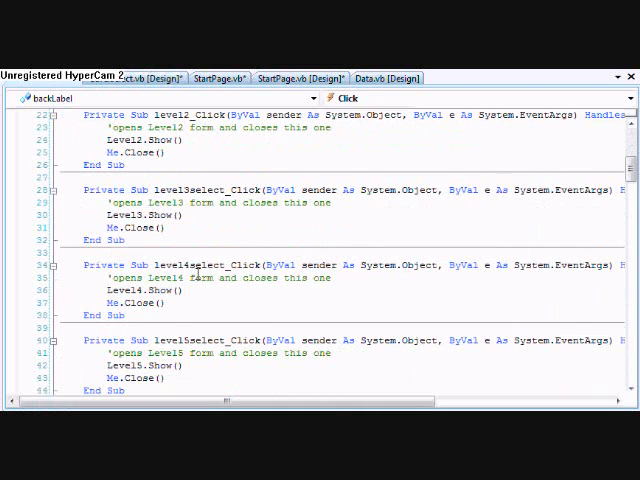
pyautogui.scroll(-3)
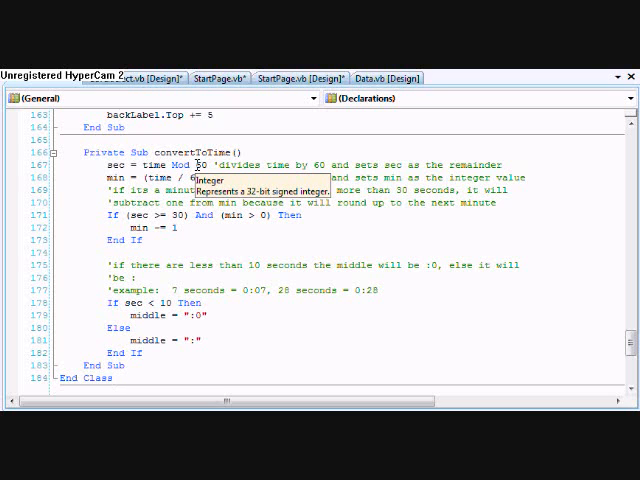
pyautogui.click(113, 378)
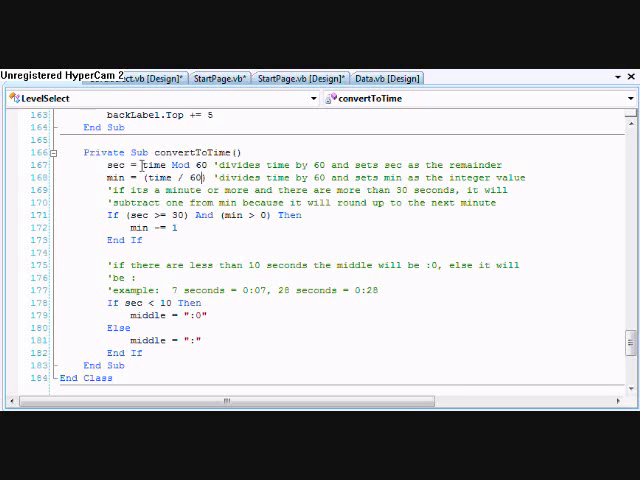
pyautogui.doubleClick(151, 164)
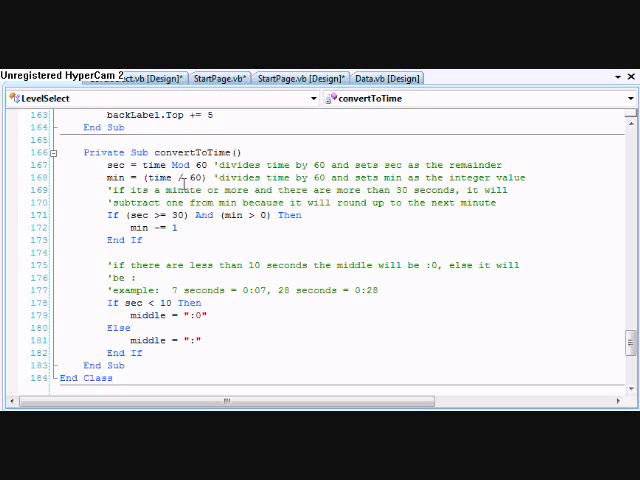
pyautogui.moveTo(162, 178)
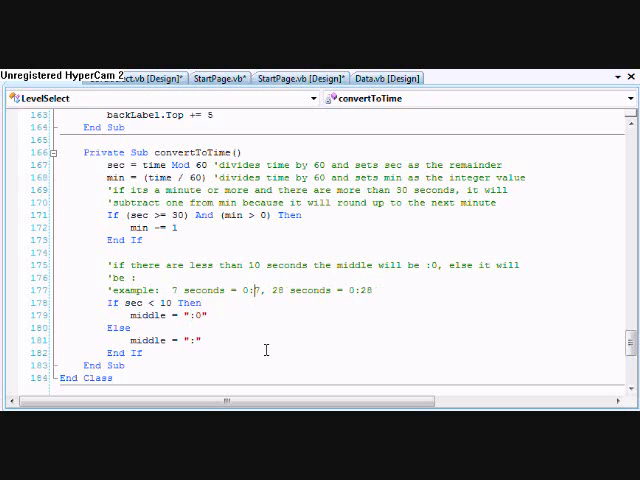
pyautogui.doubleClick(250, 290)
pyautogui.write('0')
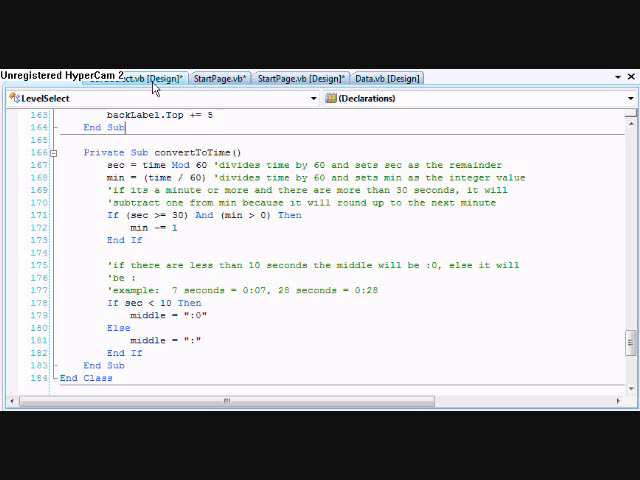
pyautogui.click(160, 78)
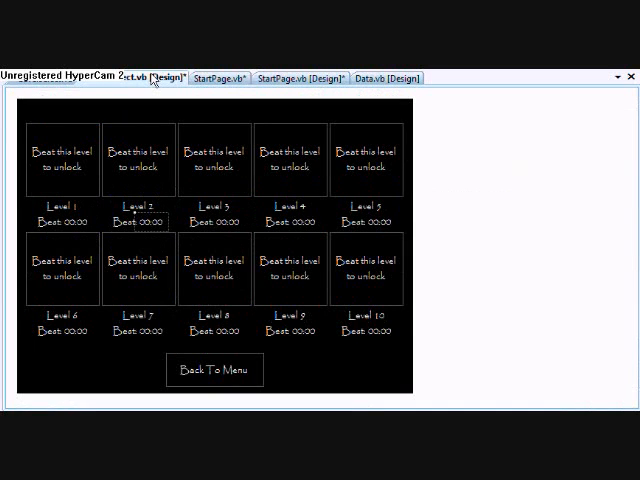